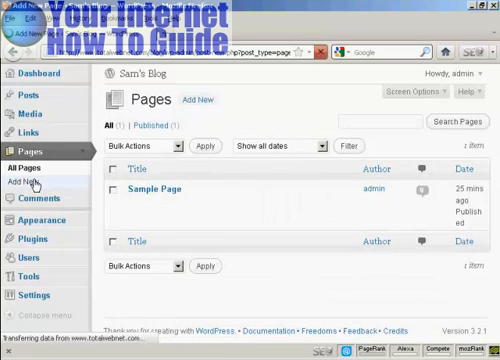
# Start a new blank page from Pages > Add New.
pyautogui.click(35, 160)
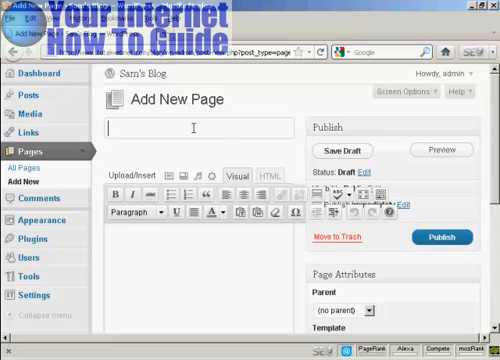
# Title the page 'Contact' and enter the name, address and phone number.
pyautogui.write('Contact')
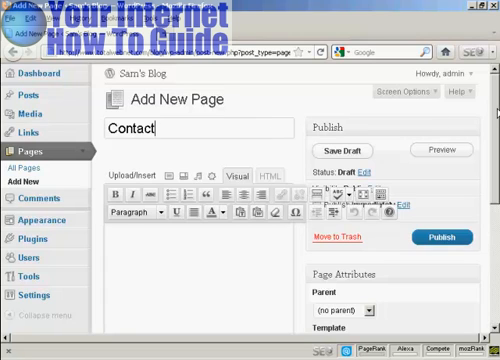
pyautogui.scroll(-3)
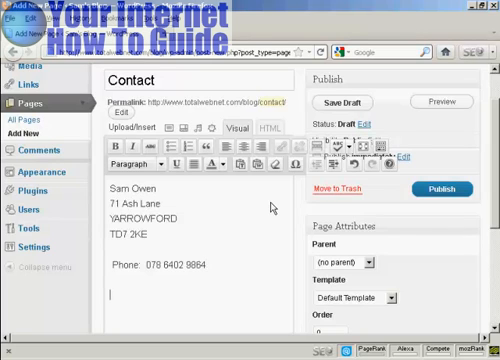
pyautogui.write('E-mail')
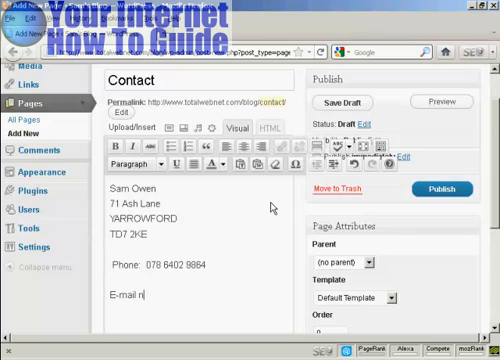
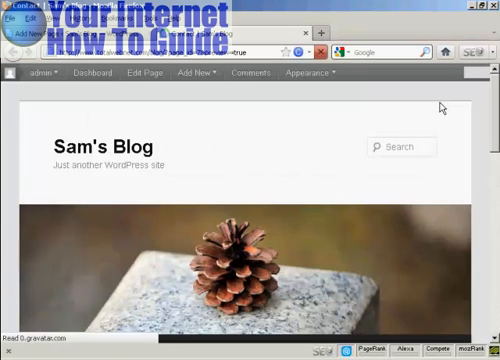
# Scroll through the preview to check the Contact page details.
pyautogui.scroll(-3)
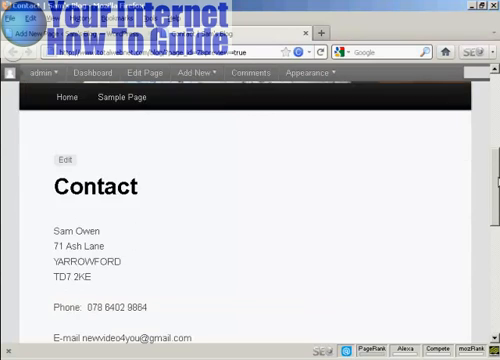
pyautogui.scroll(-3)
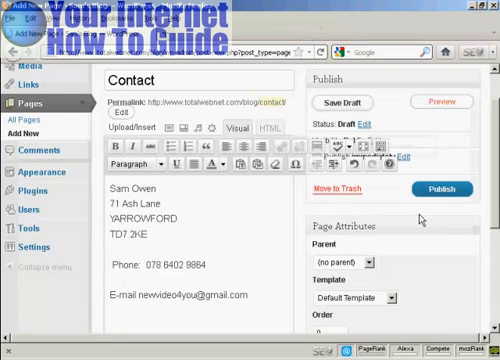
# Publish the Contact page so it goes live on Sam's Blog.
pyautogui.scroll(-3)
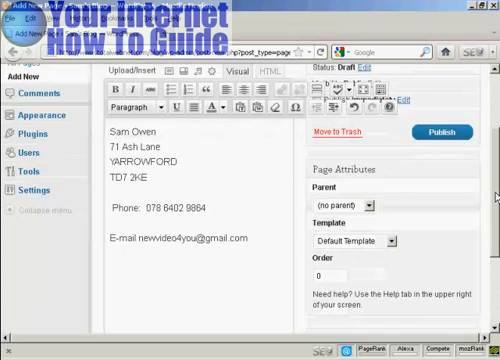
pyautogui.click(388, 202)
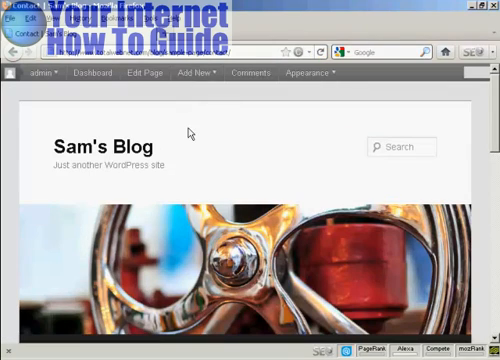
pyautogui.moveTo(485, 85)
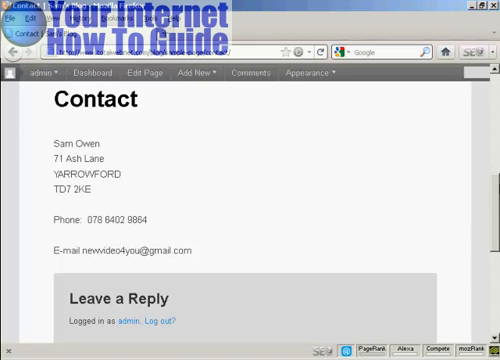
pyautogui.moveTo(168, 62)
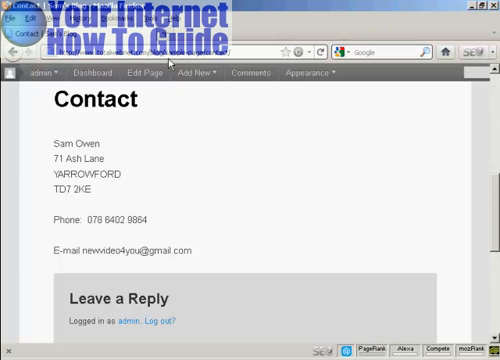